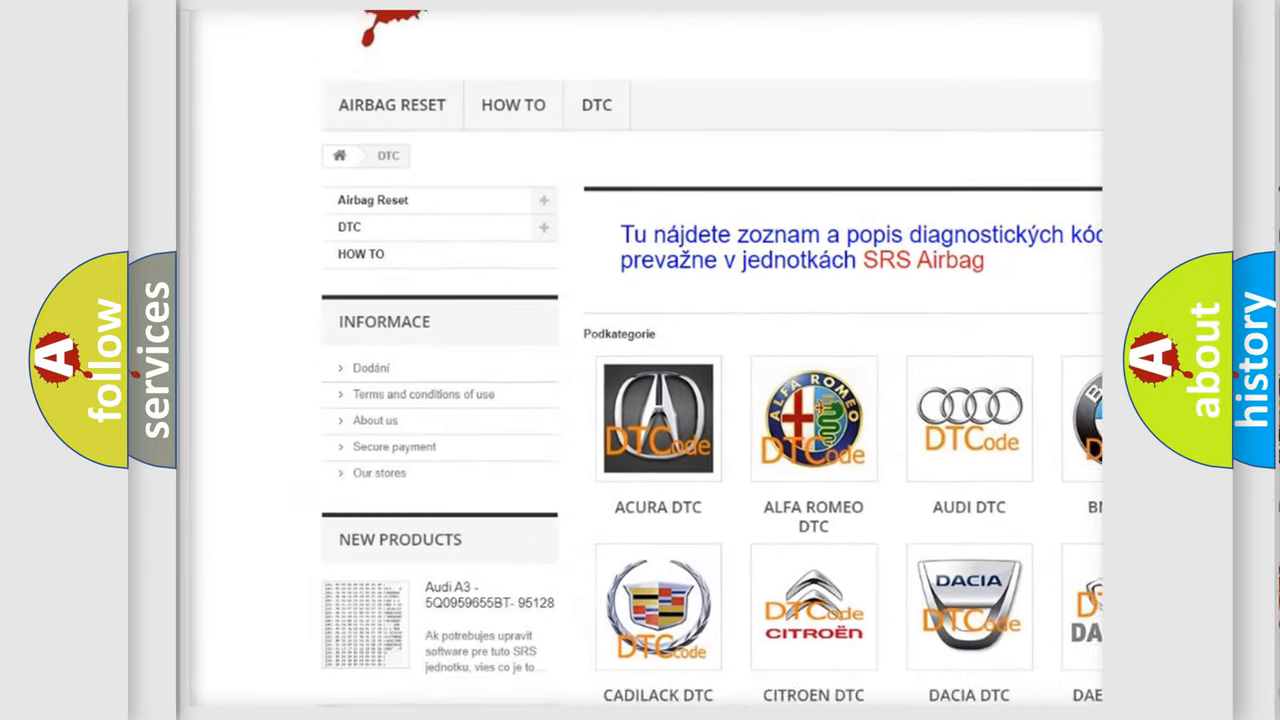
scroll(down, 3)
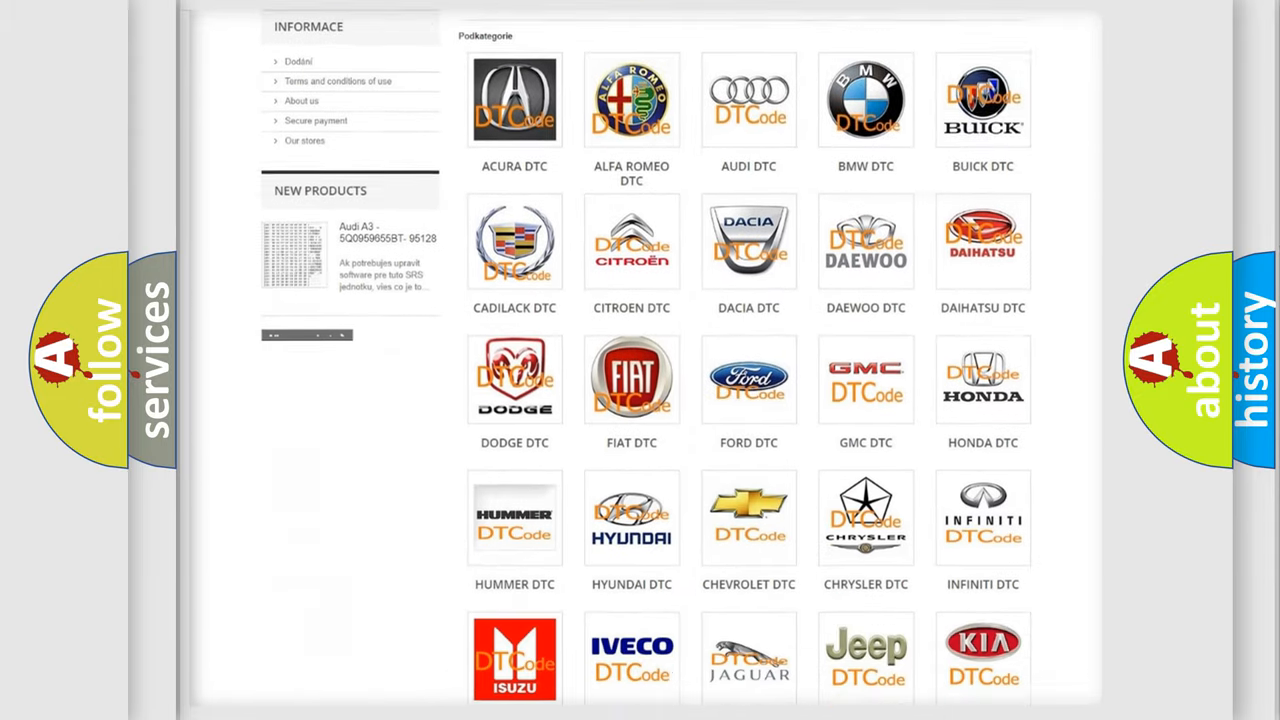
scroll(down, 3)
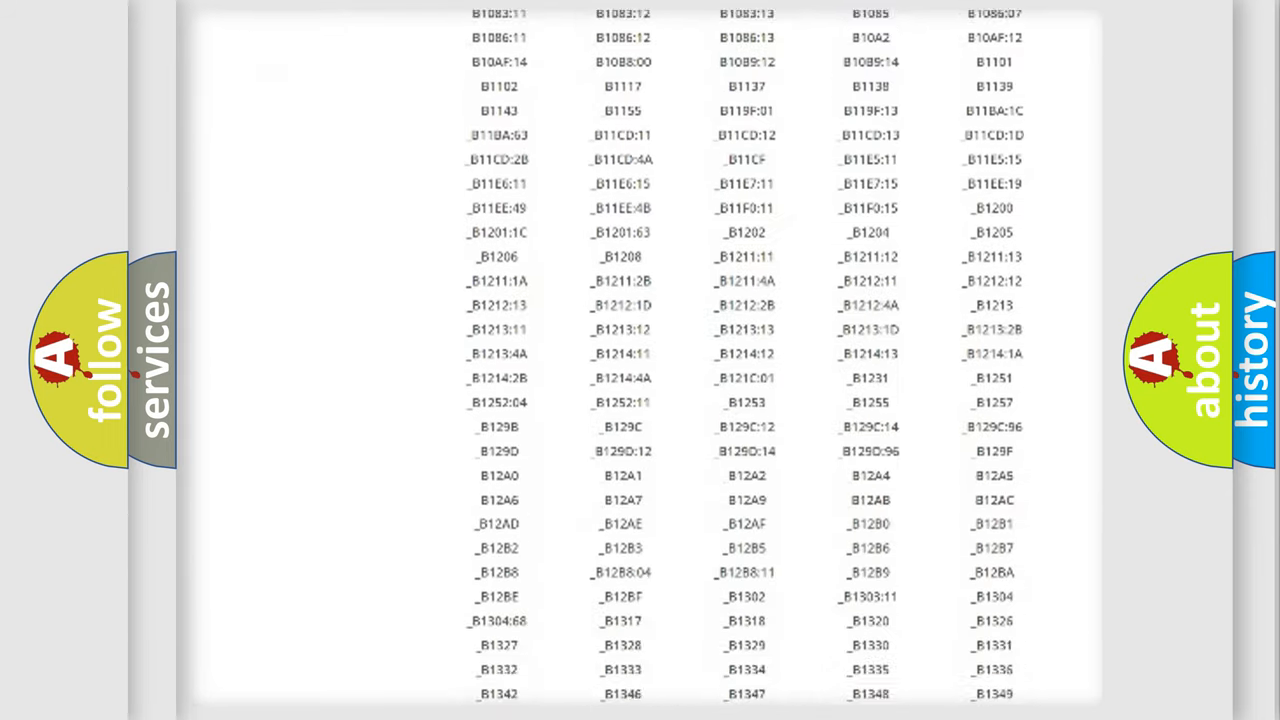
scroll(down, 3)
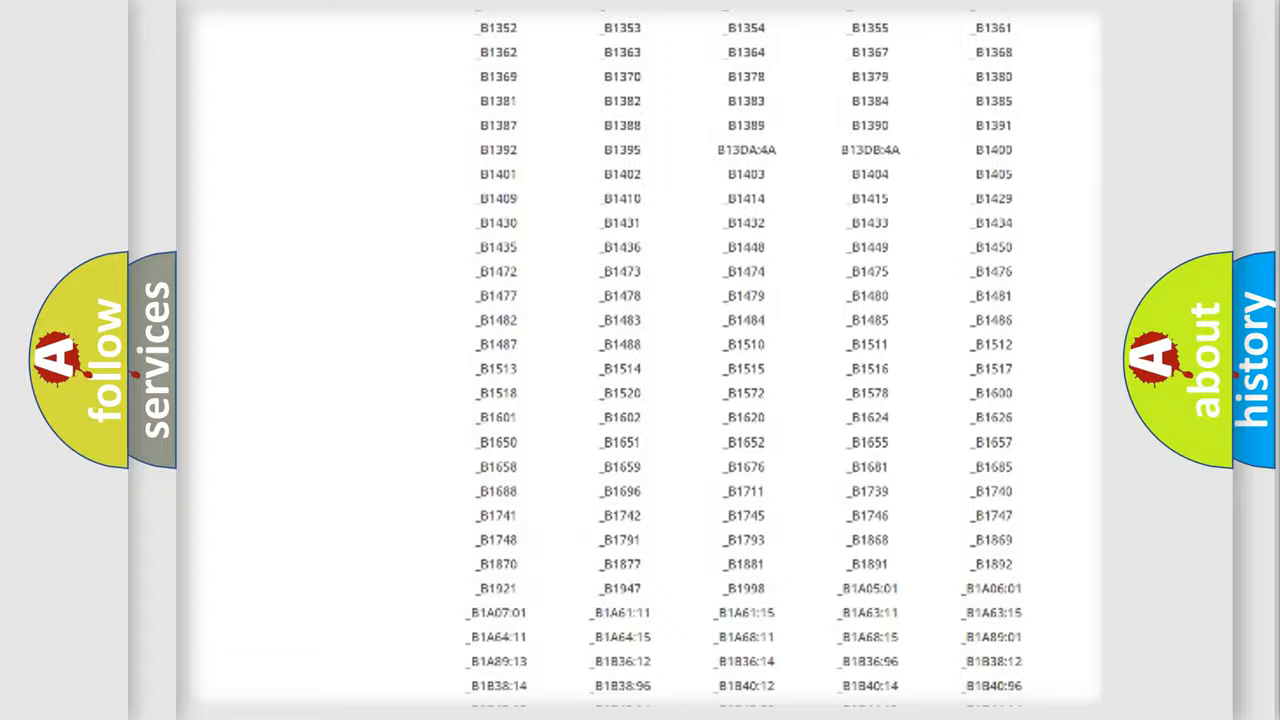